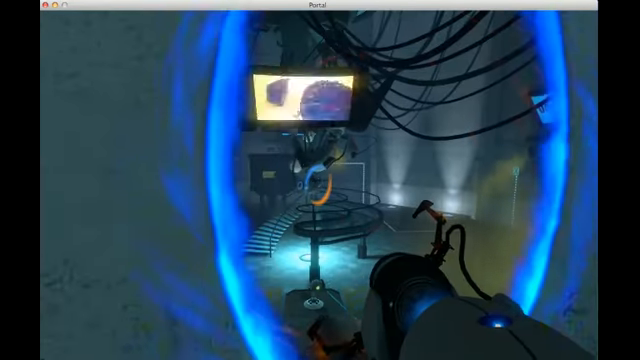
mouse_move(320, 180)
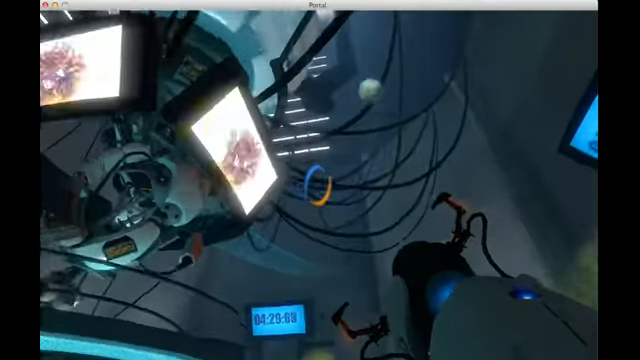
mouse_move(320, 180)
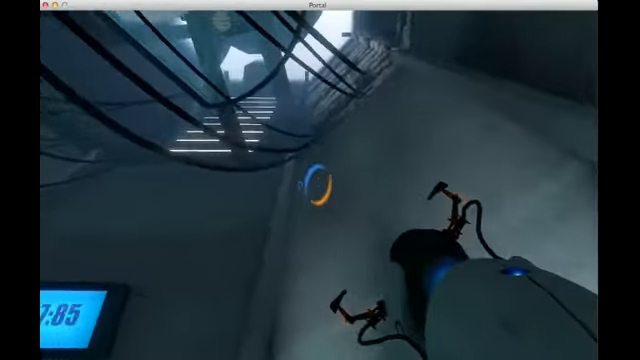
mouse_move(320, 180)
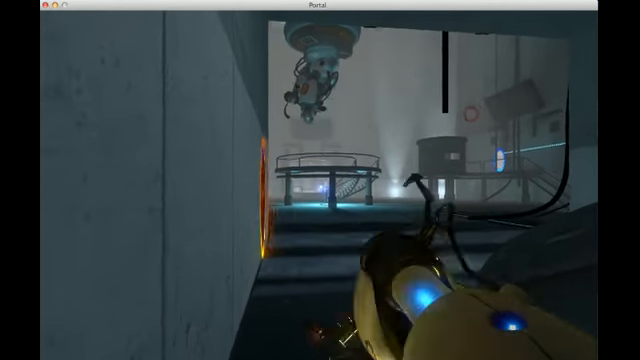
mouse_move(320, 180)
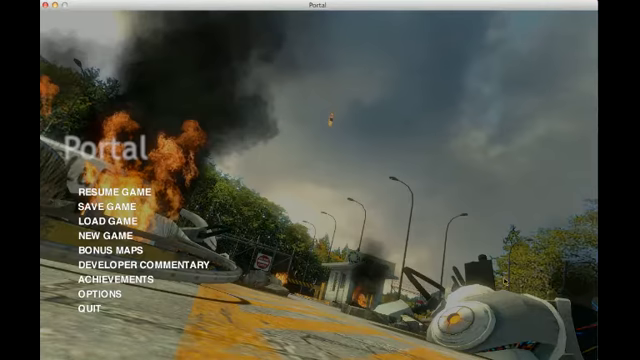
Resume the game from the menu shown over the burning outdoor ending scene
left_click(107, 191)
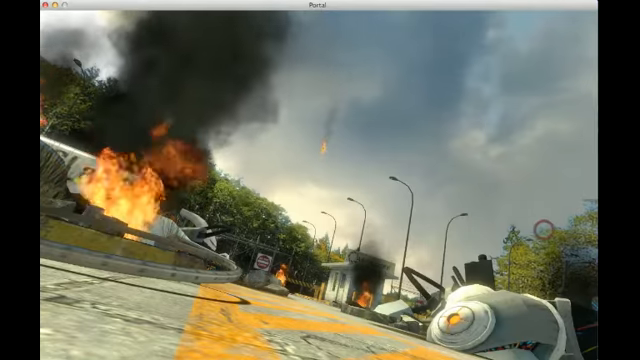